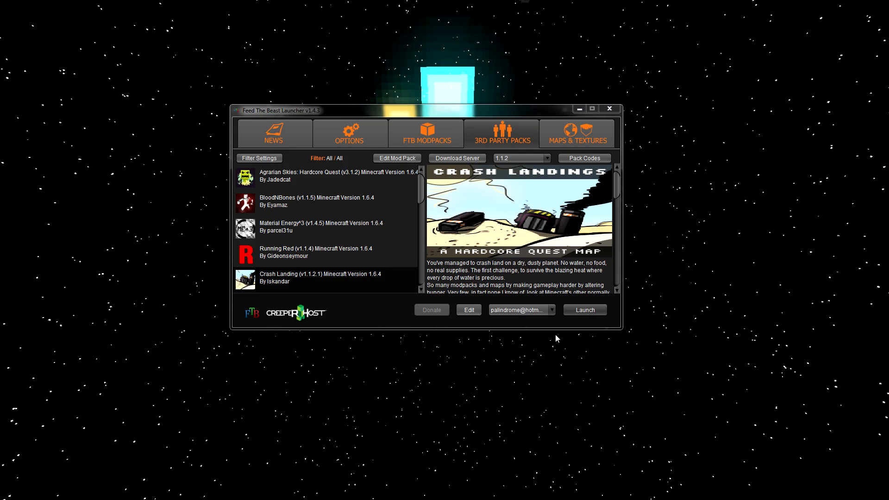
mouse_move(631, 303)
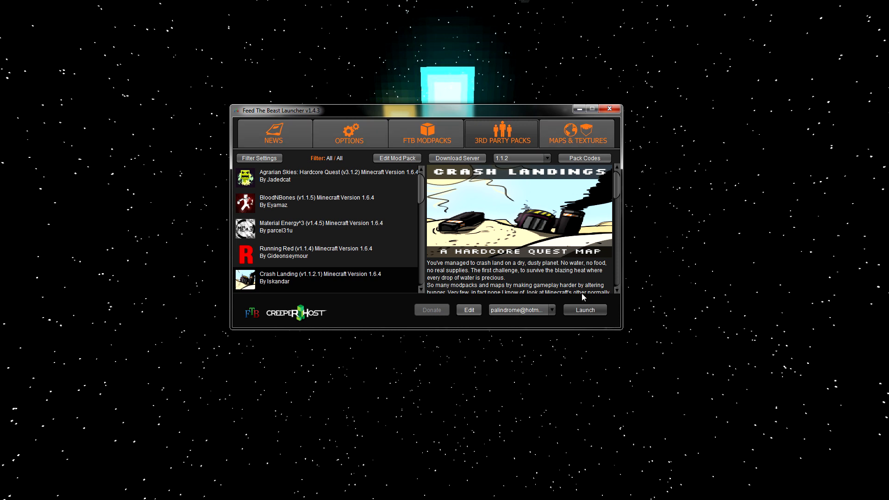
mouse_move(421, 285)
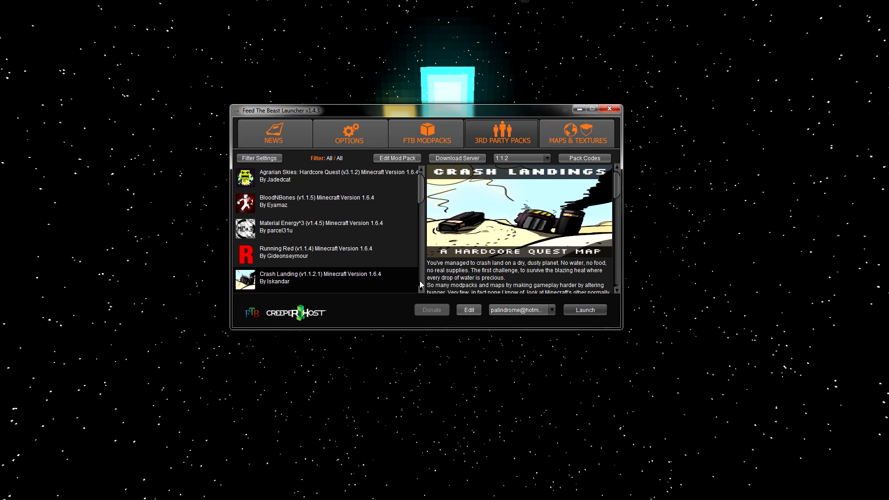
mouse_move(446, 273)
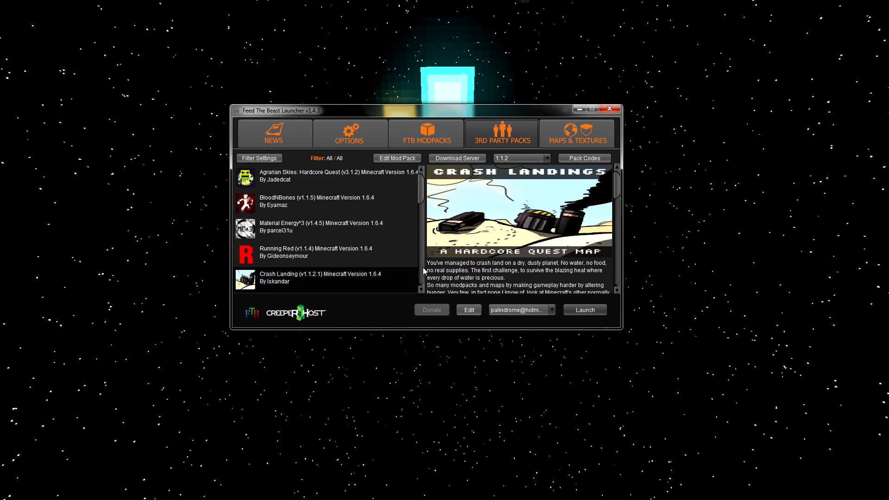
- Change the Advanced Options Java path from the jre8 folder to jre7 and exit the dialog
left_click(349, 133)
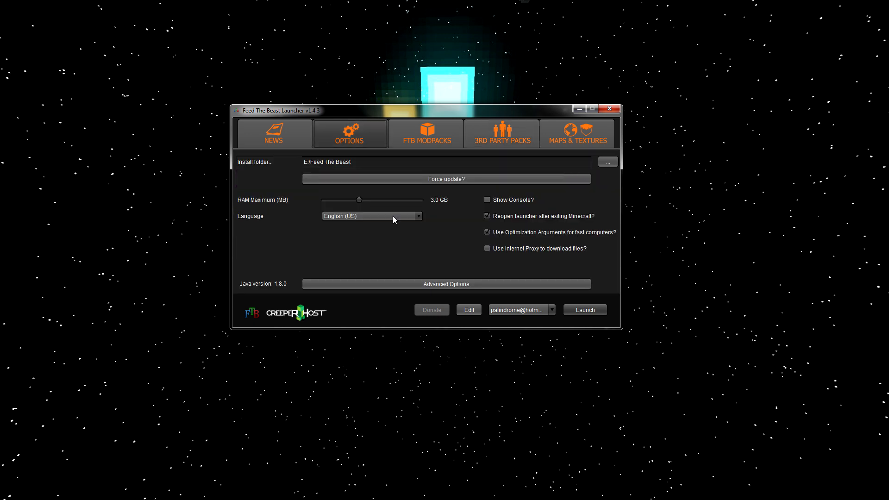
left_click(445, 283)
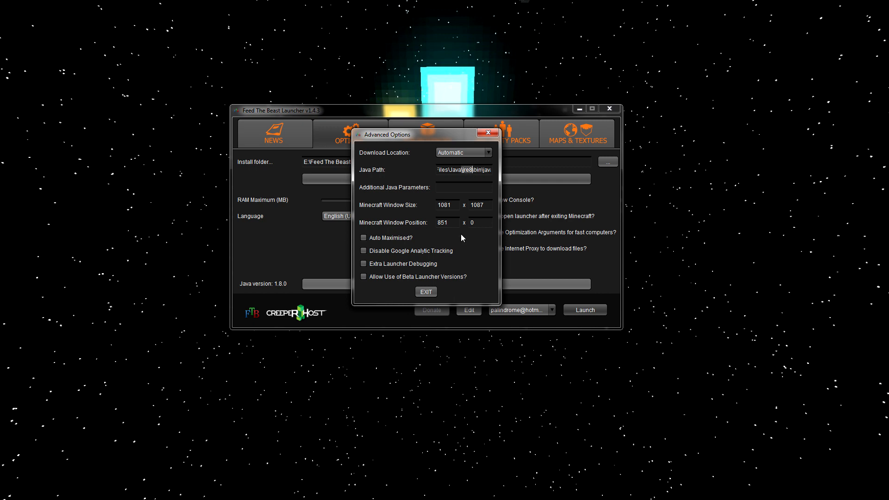
mouse_move(350, 375)
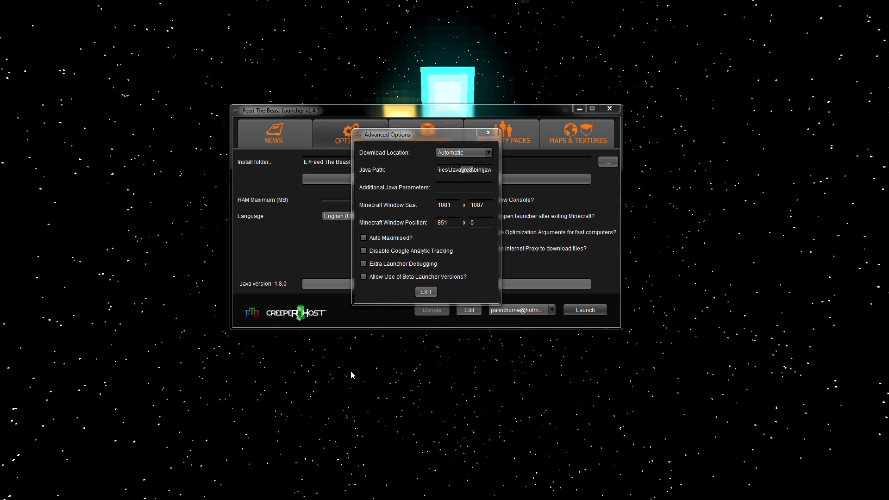
mouse_move(371, 360)
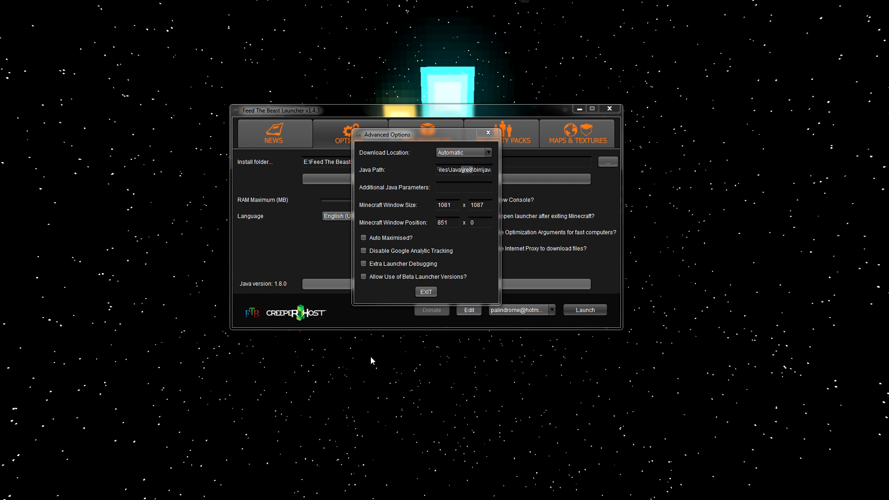
mouse_move(464, 190)
type("7")
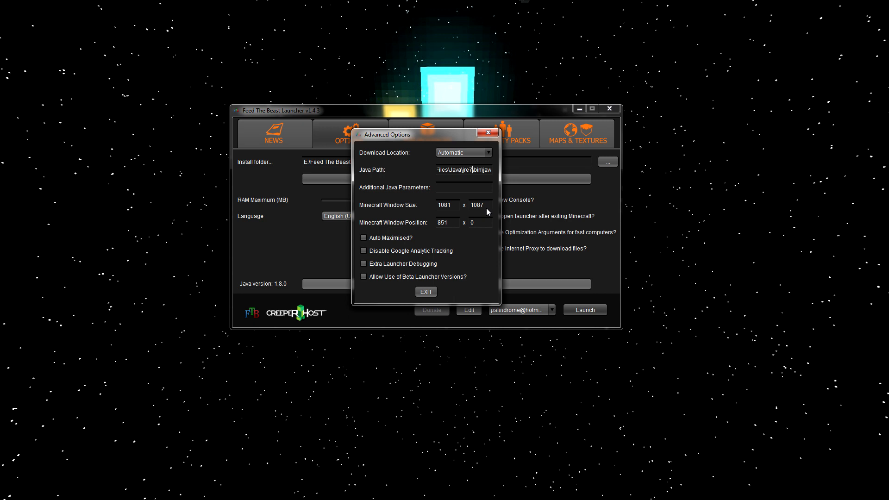
left_click(426, 291)
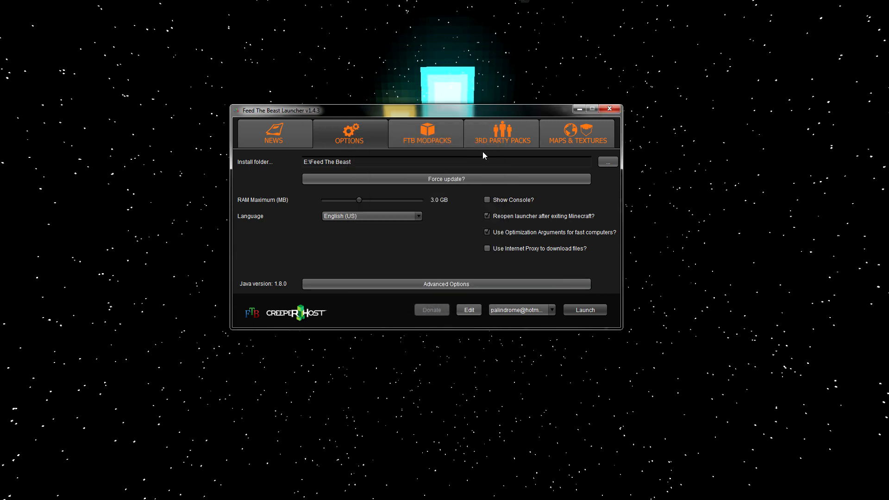
- Return to the 3rd Party Packs list showing Crash Landing
left_click(424, 134)
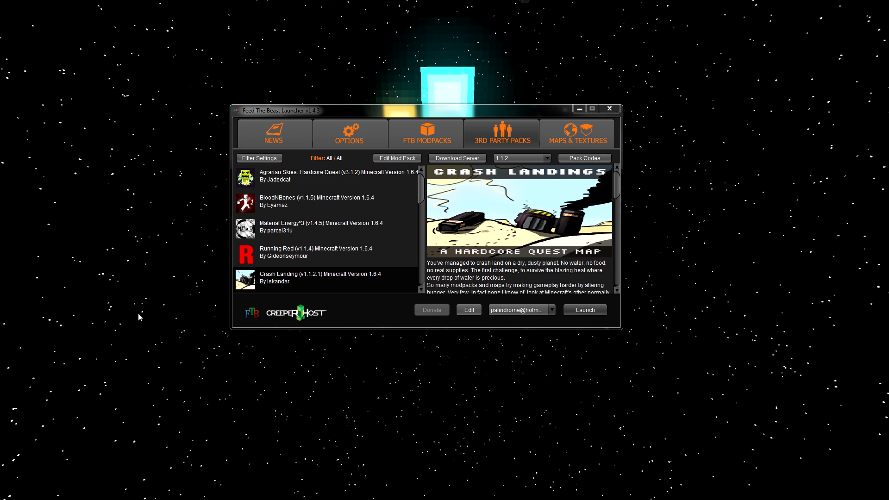
mouse_move(501, 149)
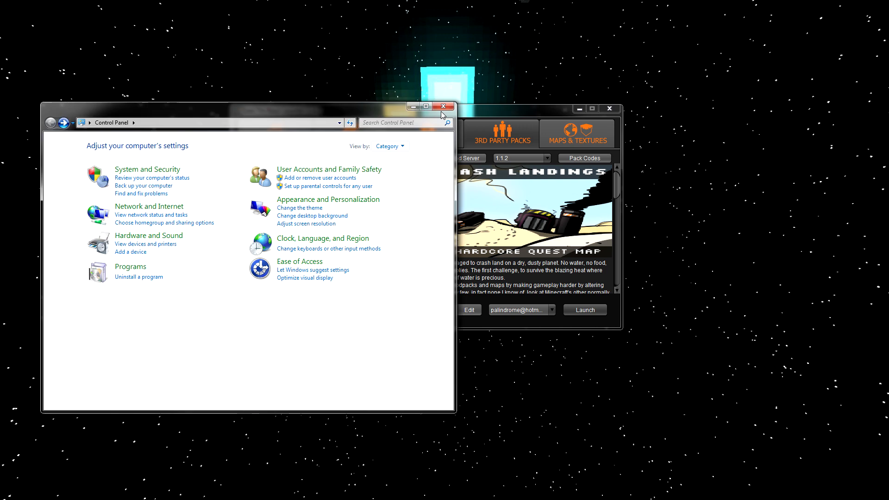
- Show Programs and Features and locate the installed Java entries
left_click(130, 266)
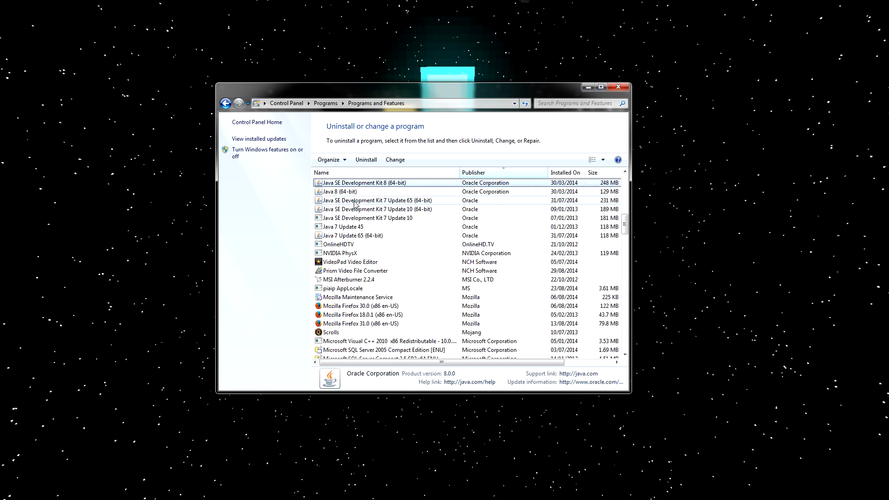
scroll("up", 3)
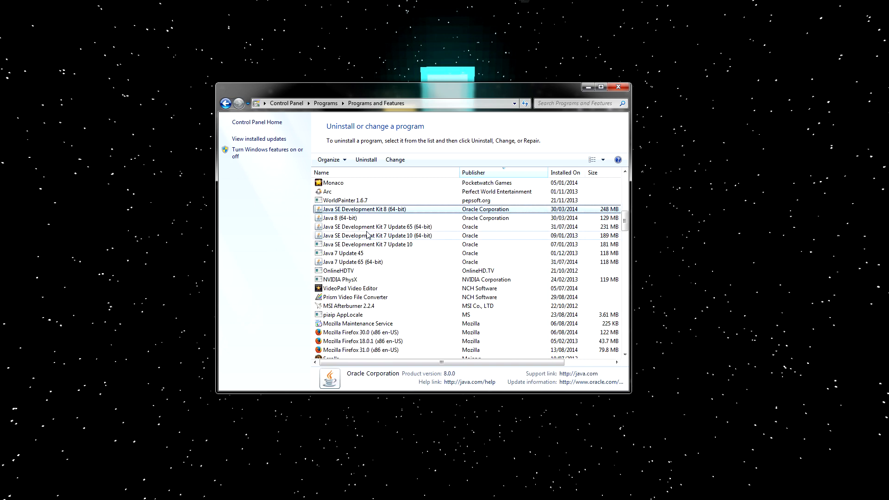
scroll("down", 3)
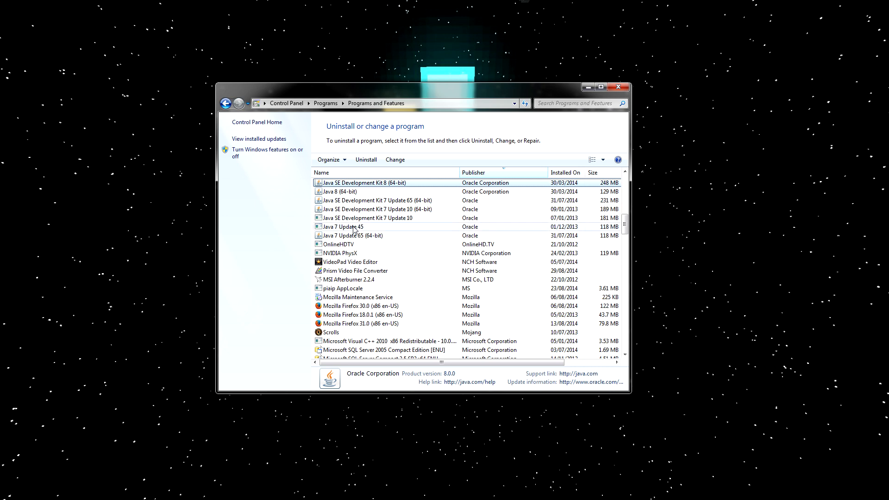
left_click(340, 192)
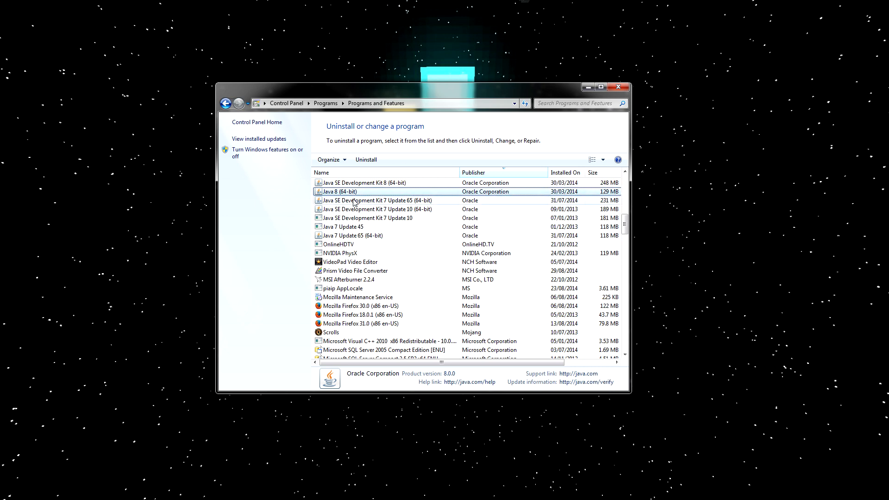
- Compare the Java 8 (64-bit) and Java 7 Update 45 entries to confirm both versions
left_click(343, 226)
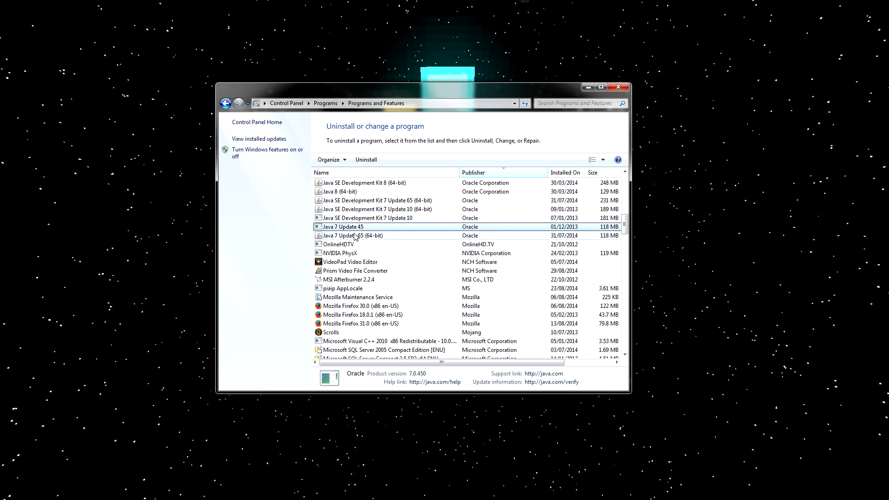
left_click(340, 191)
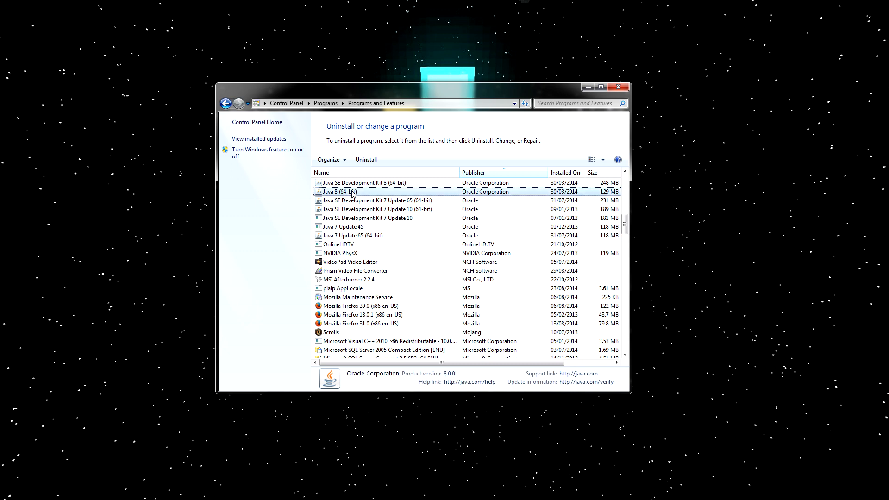
mouse_move(353, 238)
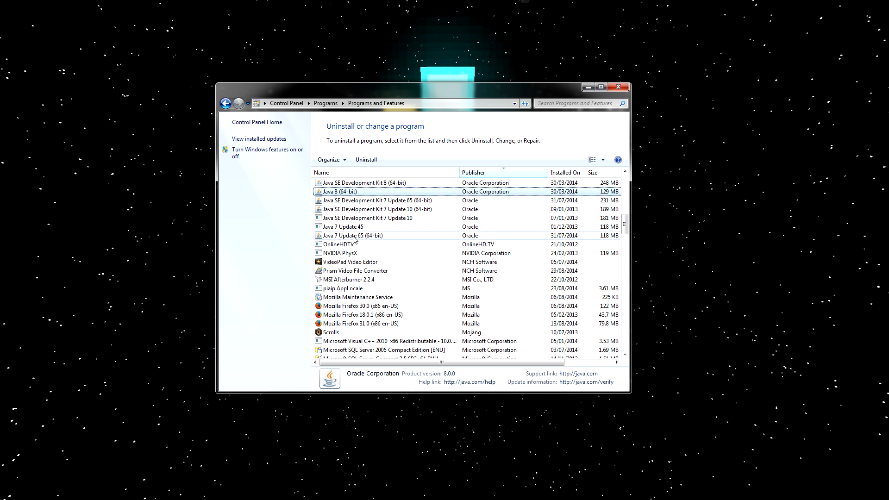
left_click(342, 227)
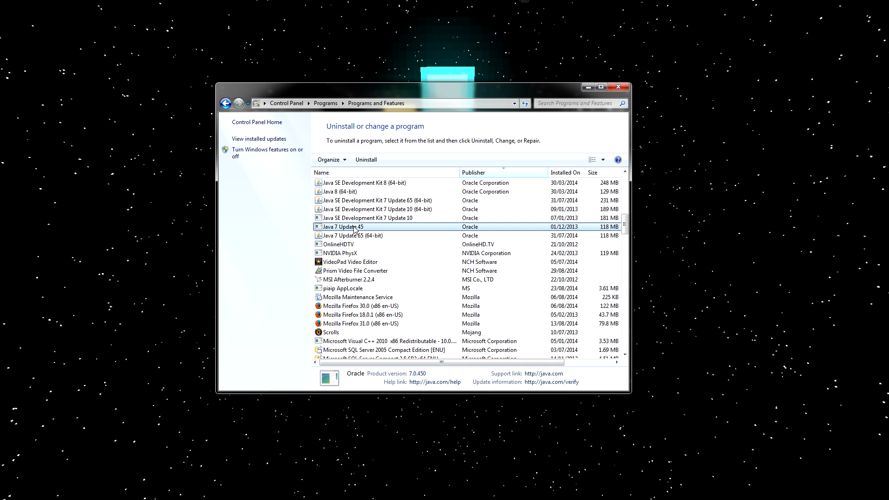
left_click(339, 192)
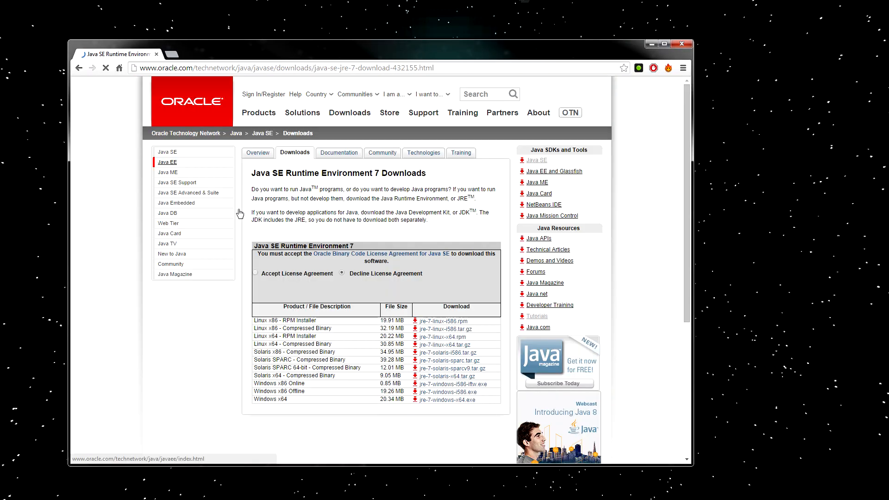
- Accept the JRE 7 licence agreement, recheck the launcher's jre7 Java path and close it
left_click(256, 273)
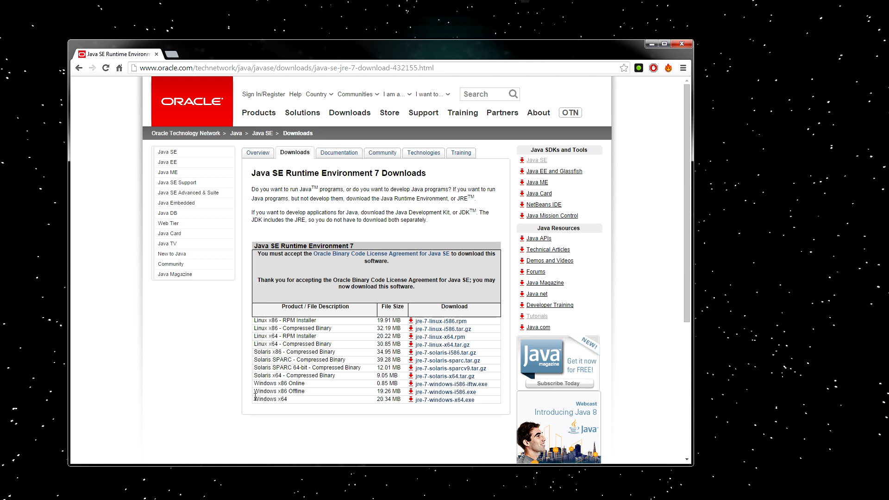
double_click(269, 399)
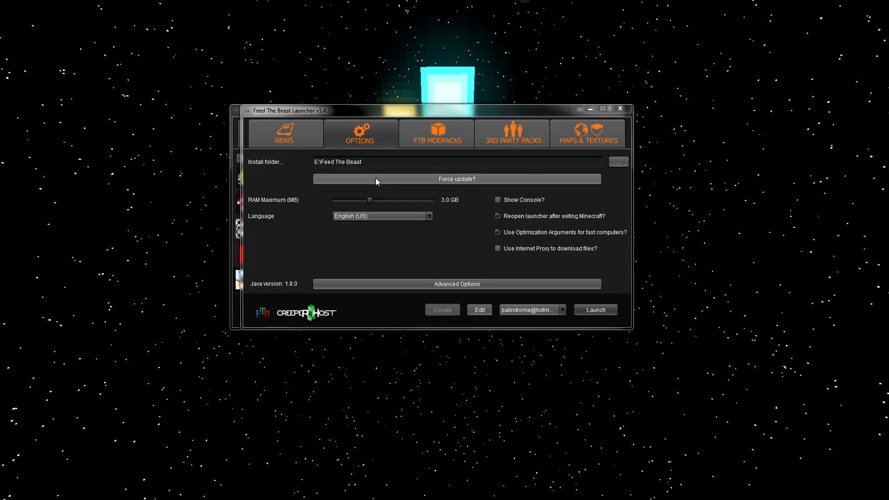
left_click(457, 283)
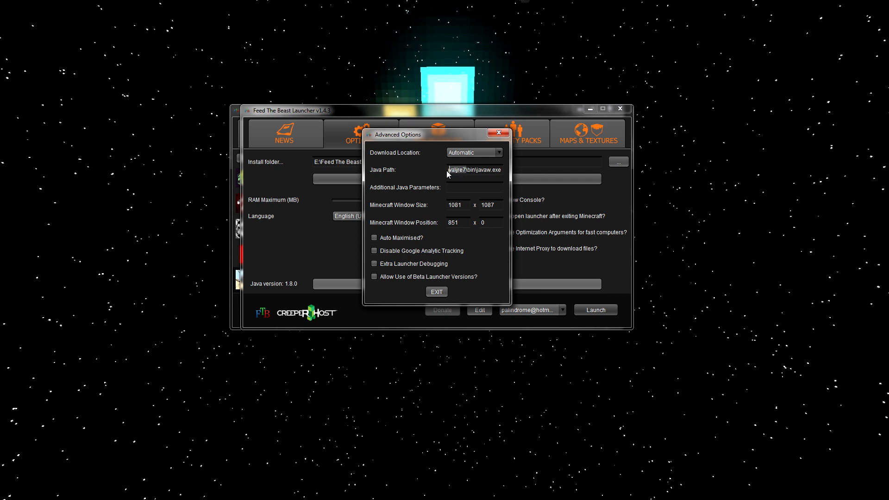
left_click(436, 292)
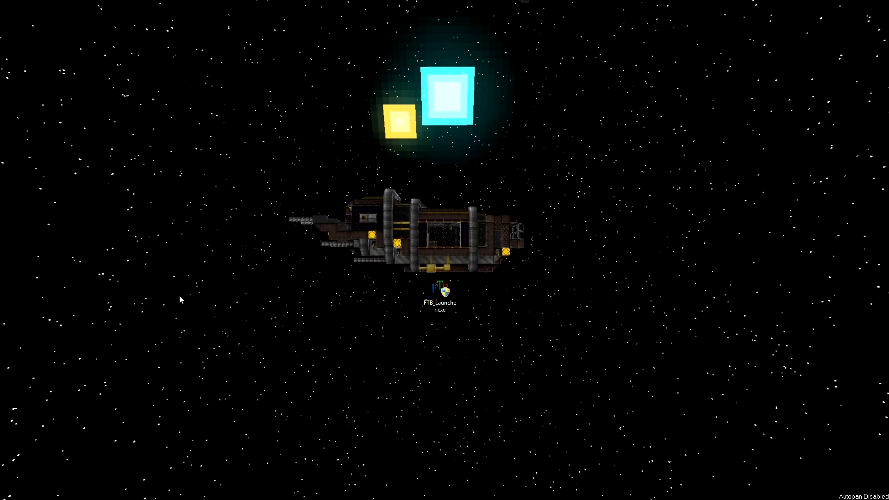
mouse_move(469, 383)
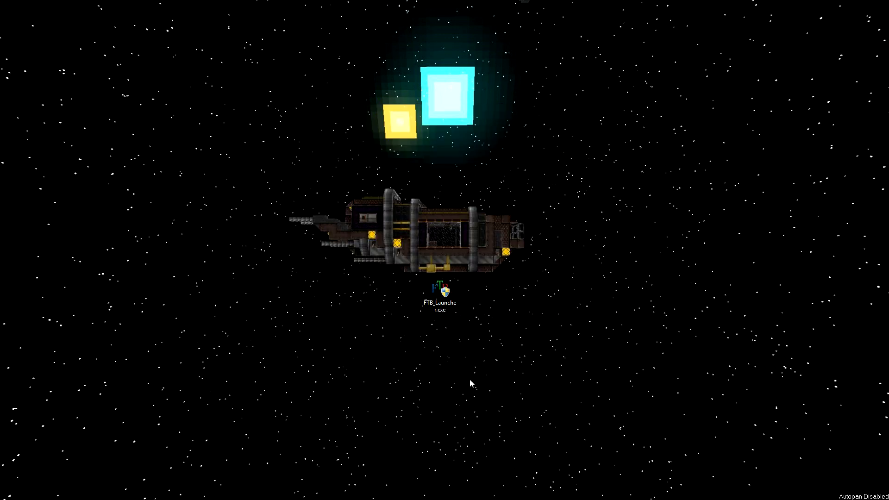
mouse_move(494, 368)
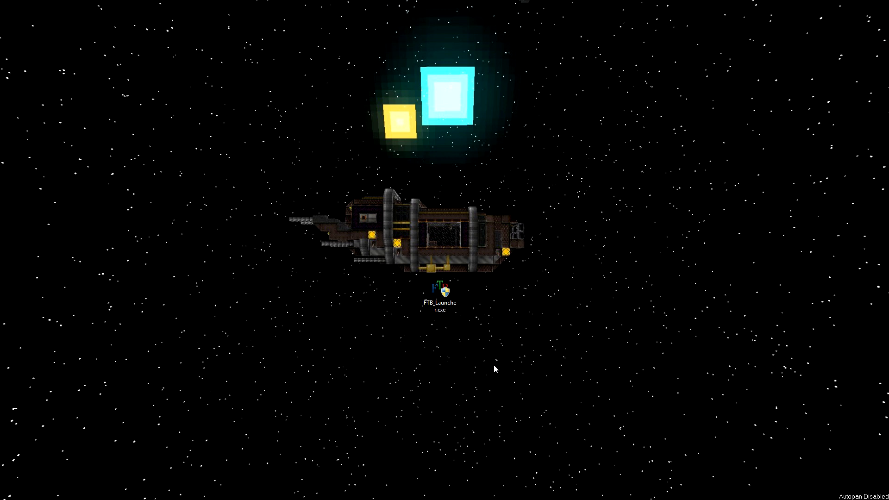
left_click(439, 294)
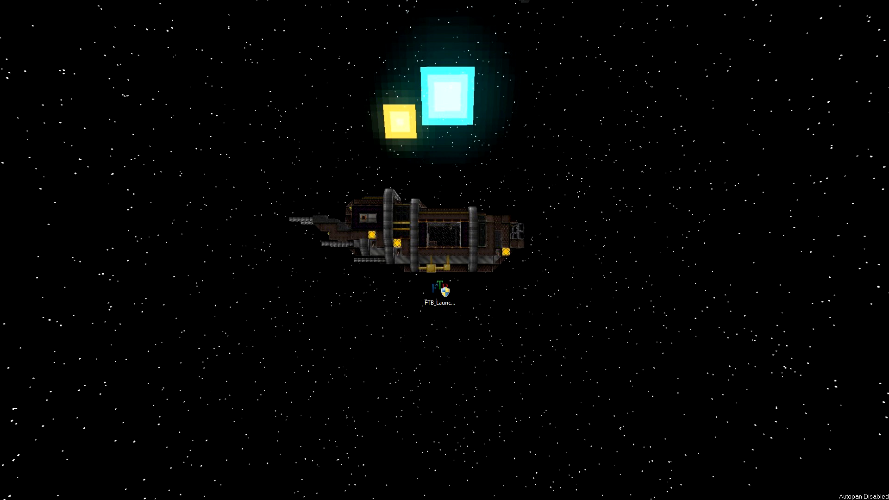
- Relaunch FTB_Launcher.exe and browse Options and 3rd Party Packs to verify the install folder and Java version
double_click(439, 289)
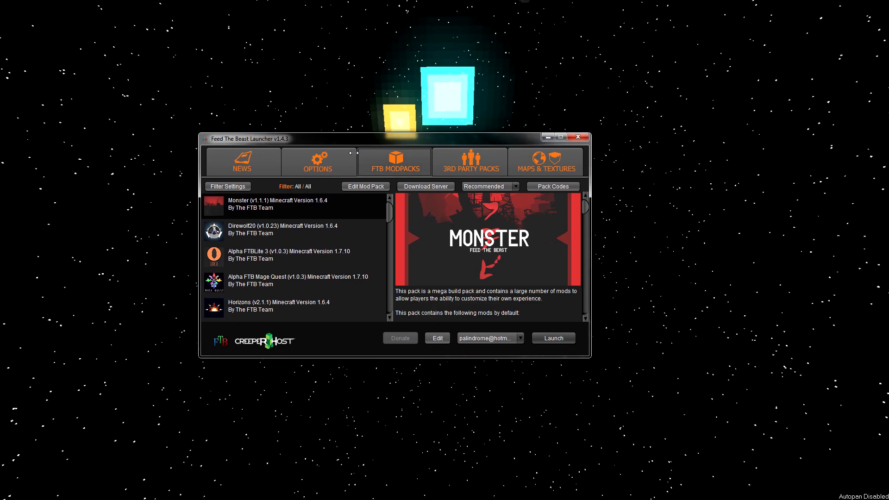
left_click(317, 161)
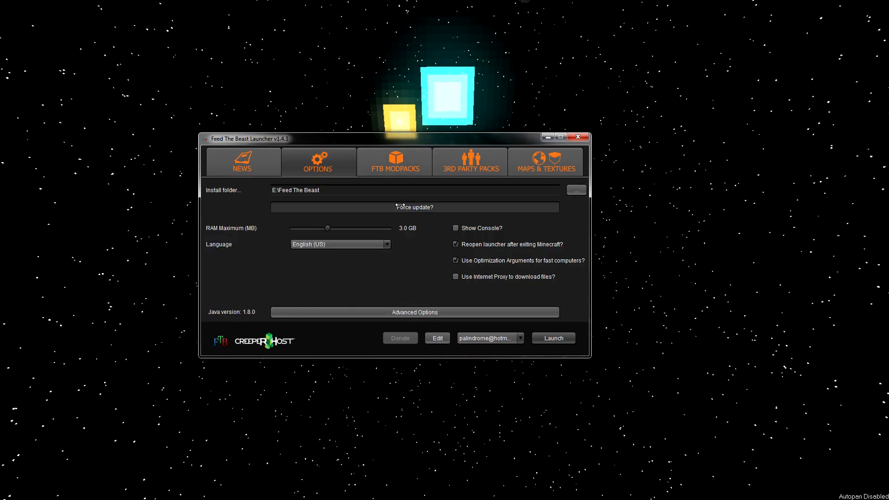
left_click(470, 161)
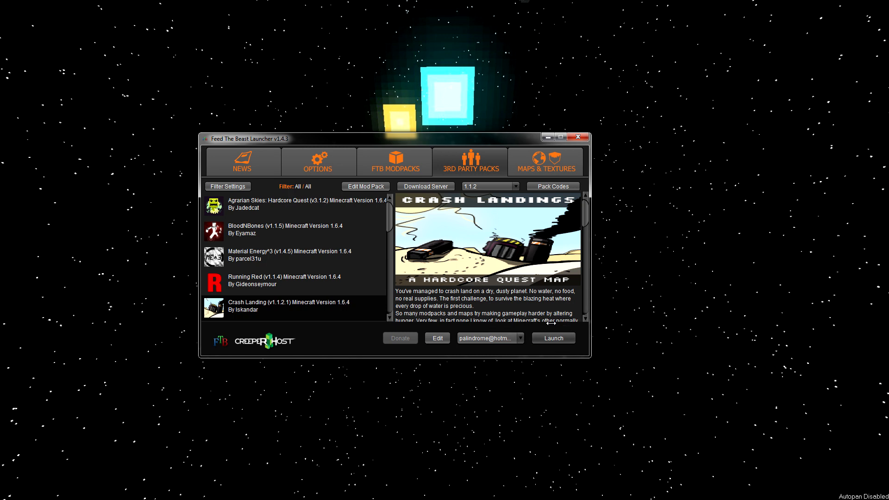
left_click(318, 161)
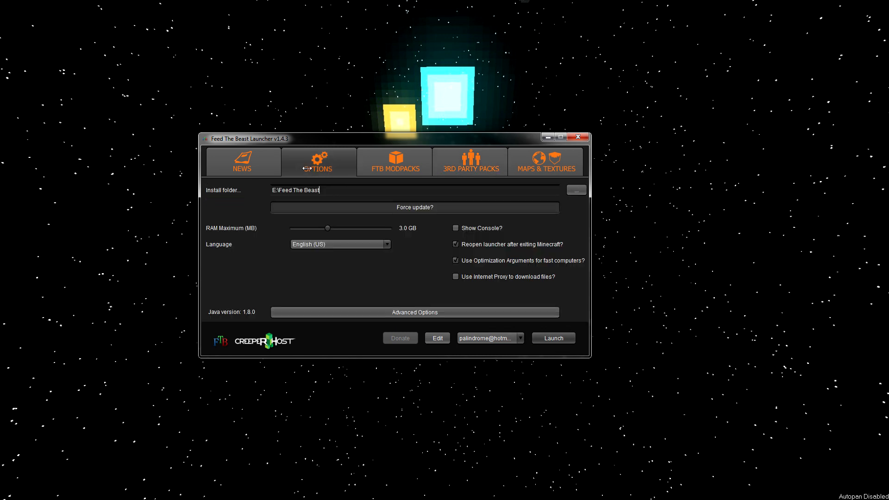
left_click(393, 161)
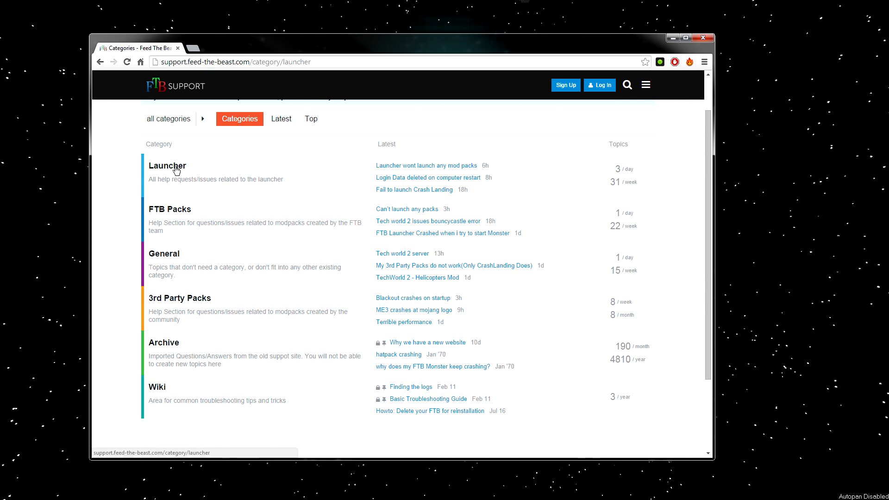
- Search the Launcher support category for 'help!!' and review the matching threads
left_click(168, 166)
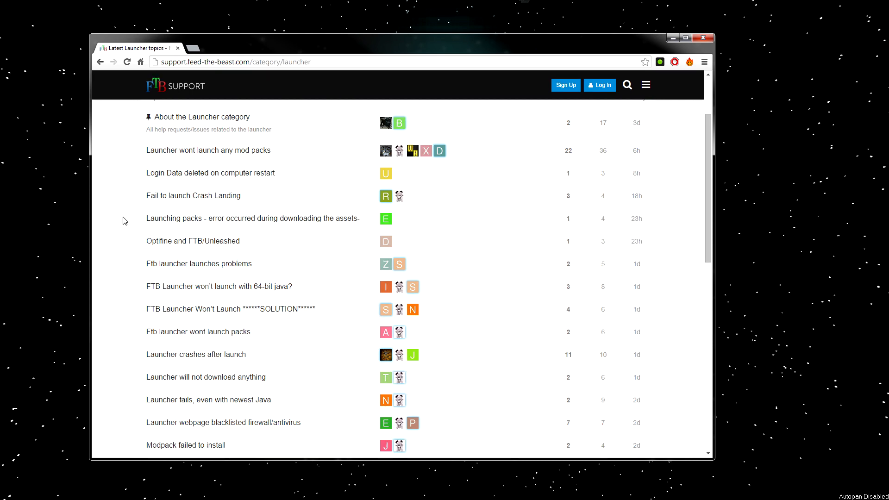
left_click(627, 95)
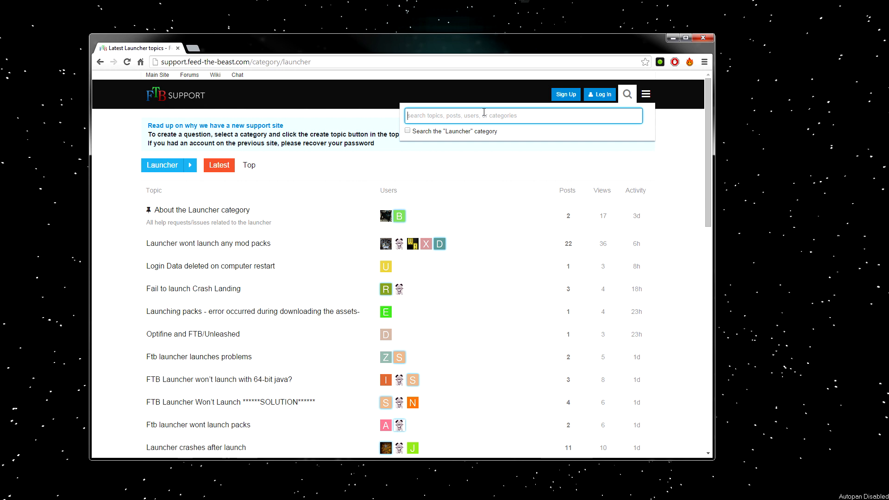
type("hel")
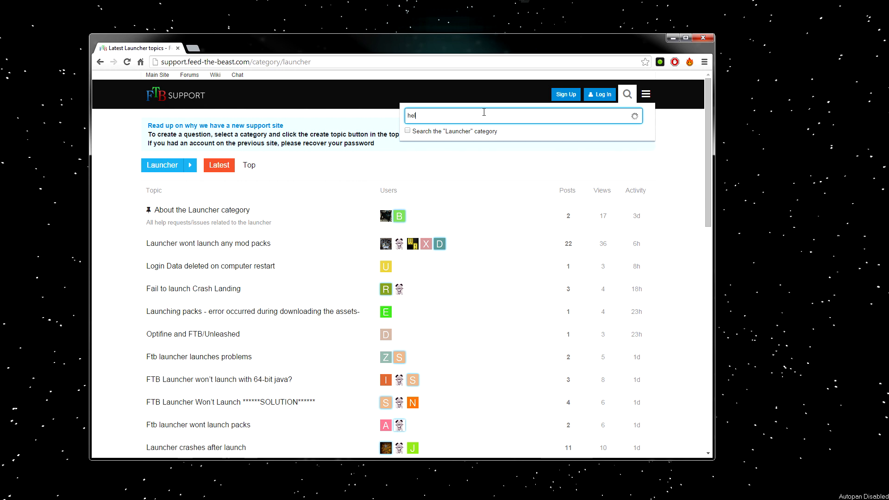
type("lp!!")
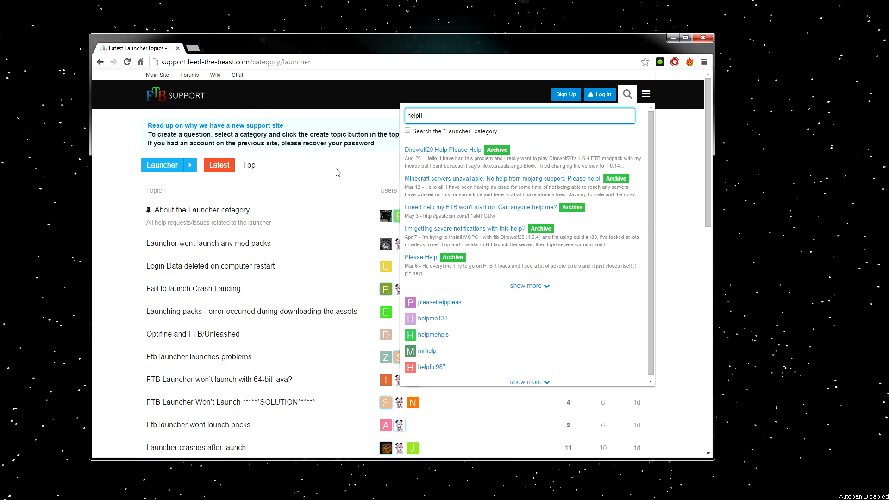
scroll("down", 3)
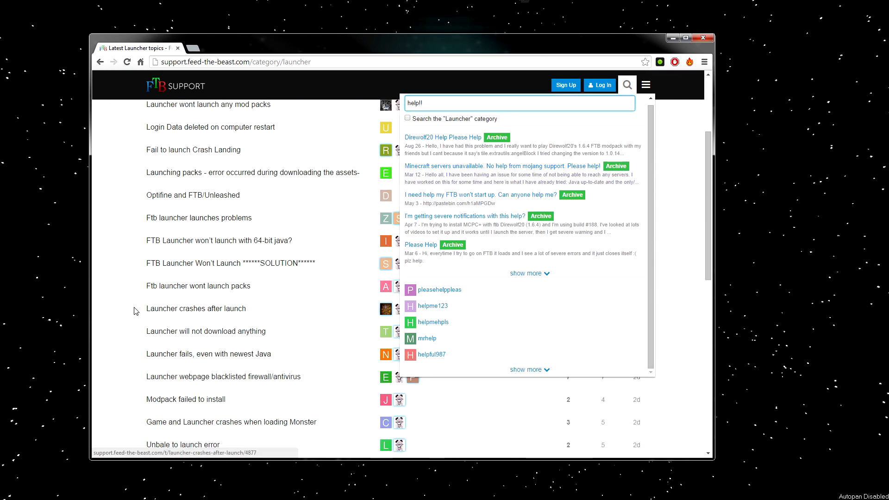